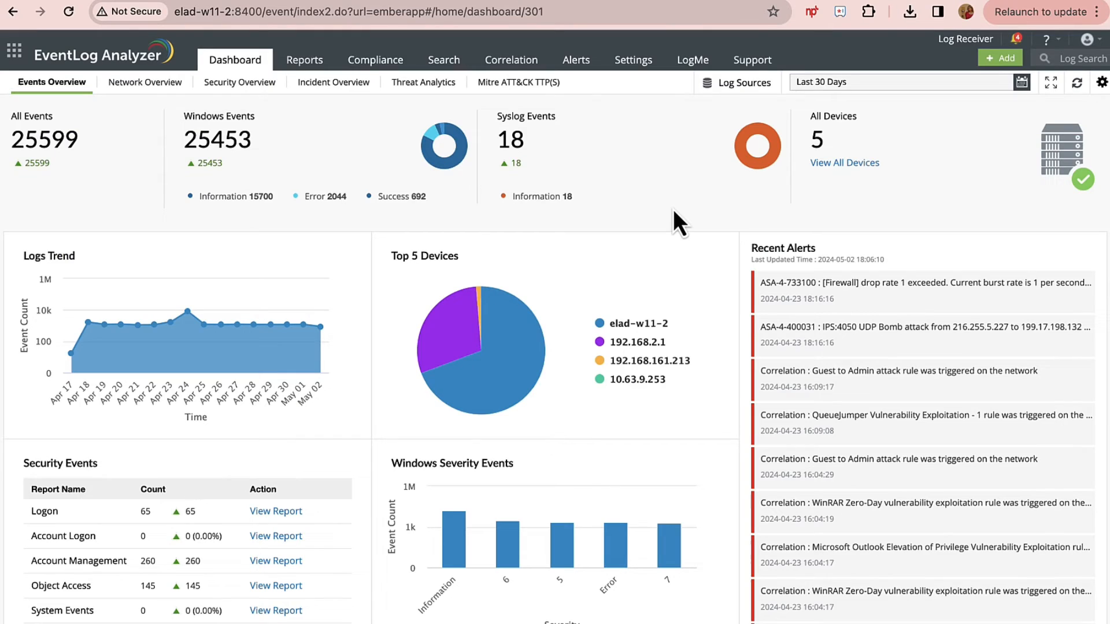
mouse_move(642, 106)
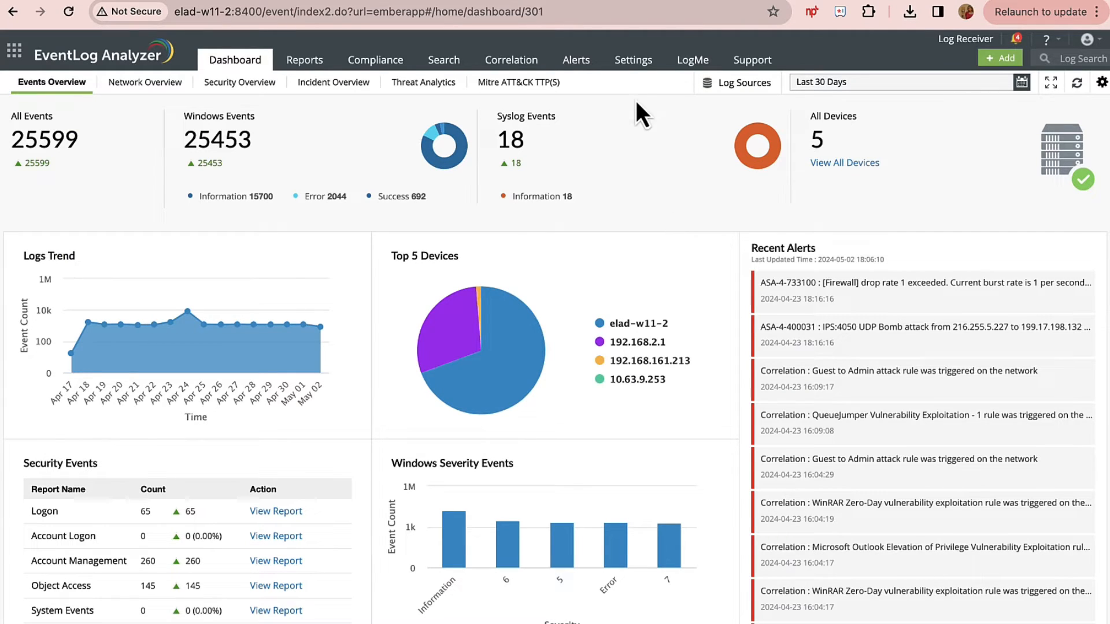
Reach the Advanced Threat Analytics providers list under Threat Feeds settings
left_click(634, 61)
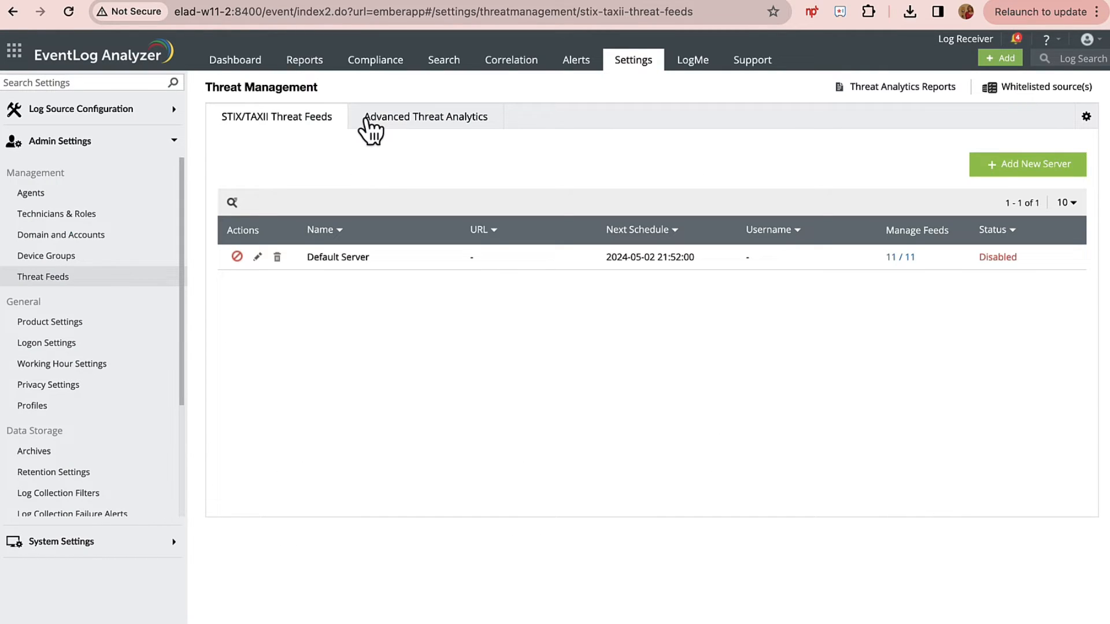
left_click(425, 117)
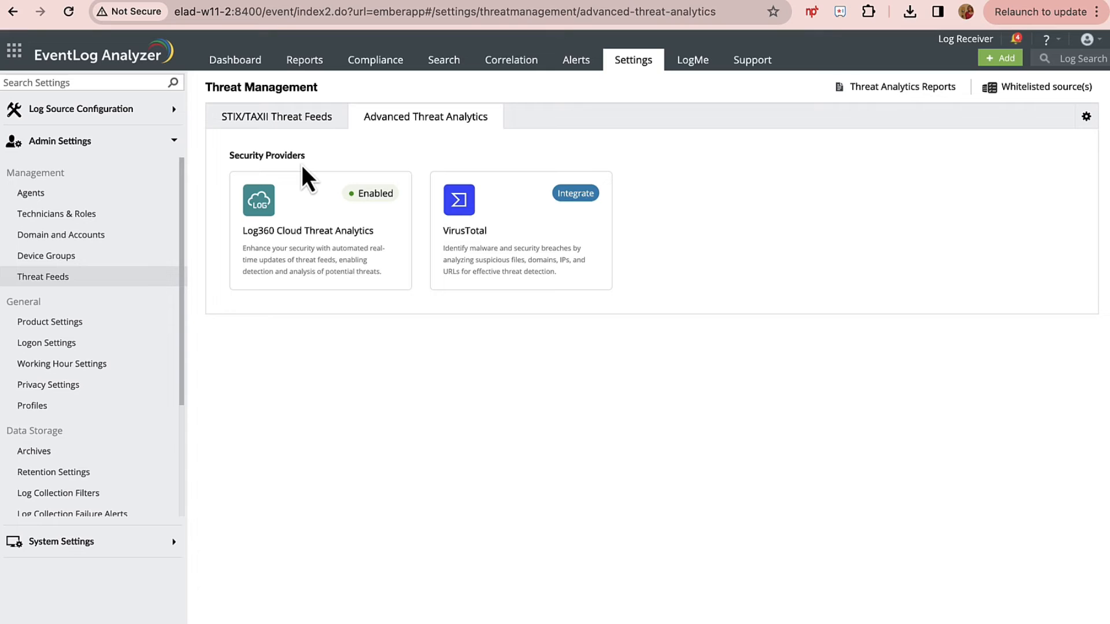
Show the Log360 Cloud Threat Analytics feed details with Darkweb feeds unconfigured
left_click(320, 229)
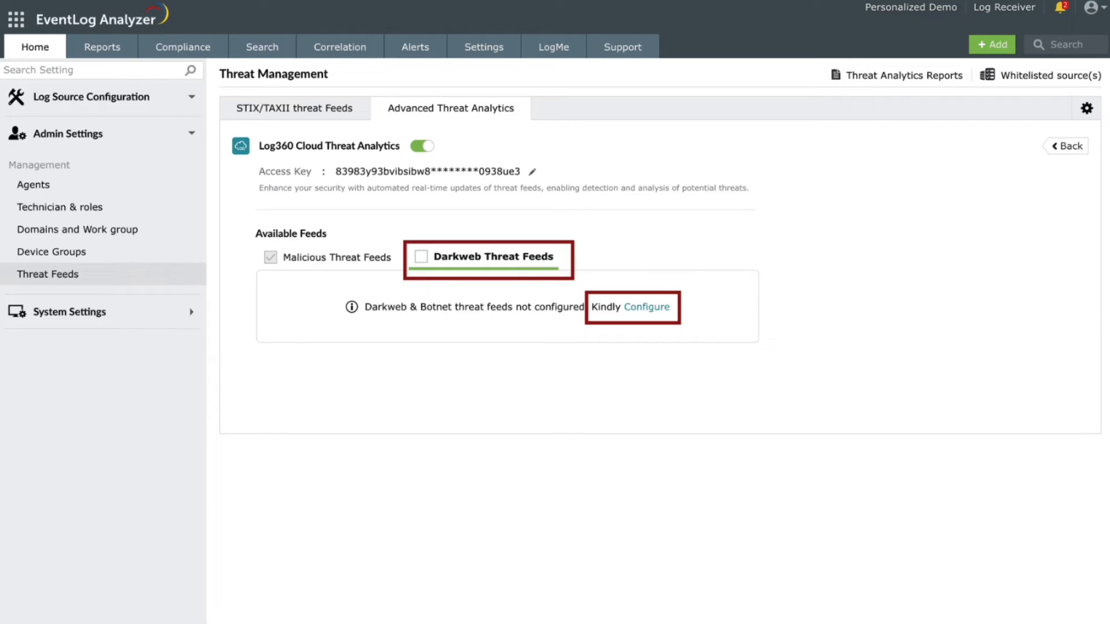
Configure Darkweb Threat Feeds for zohocorp.com, verifying the domain email and OTP to reach Success
left_click(646, 308)
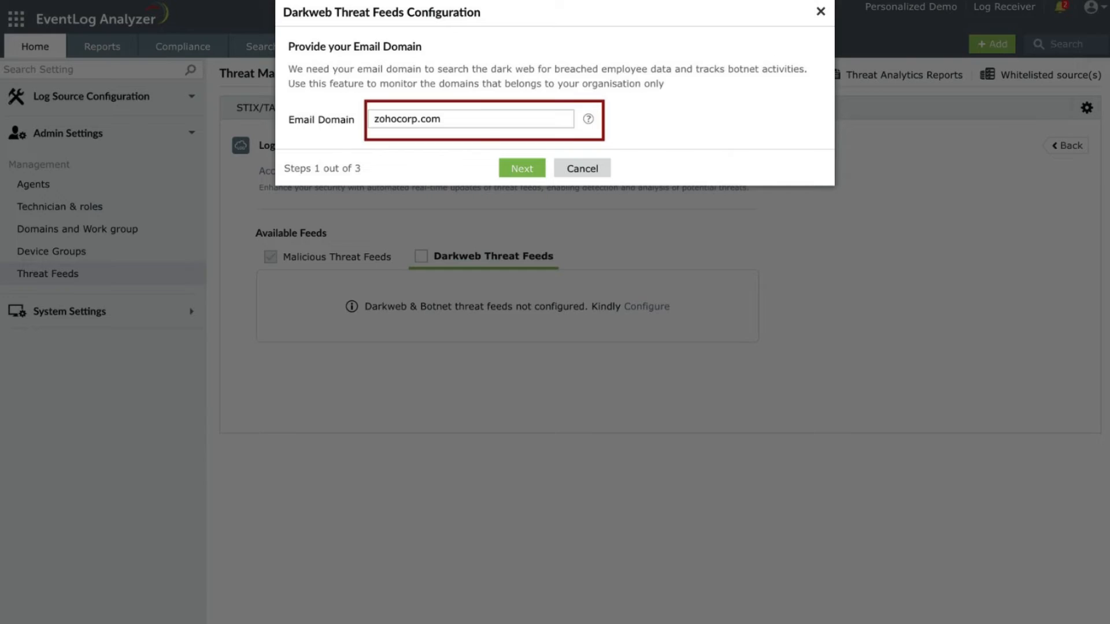
left_click(521, 169)
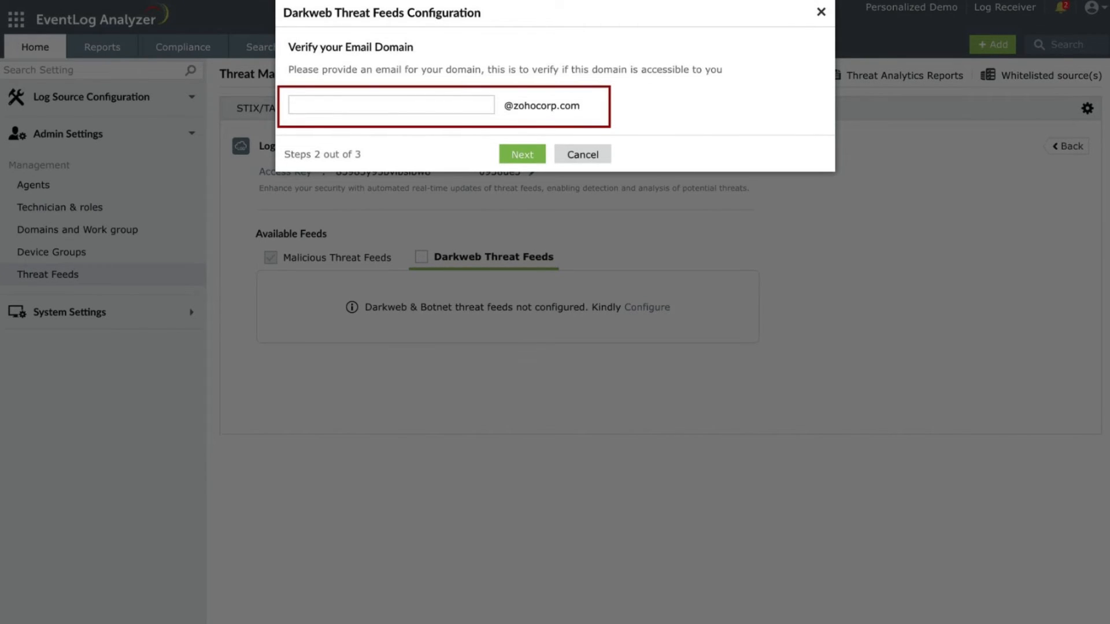
left_click(522, 155)
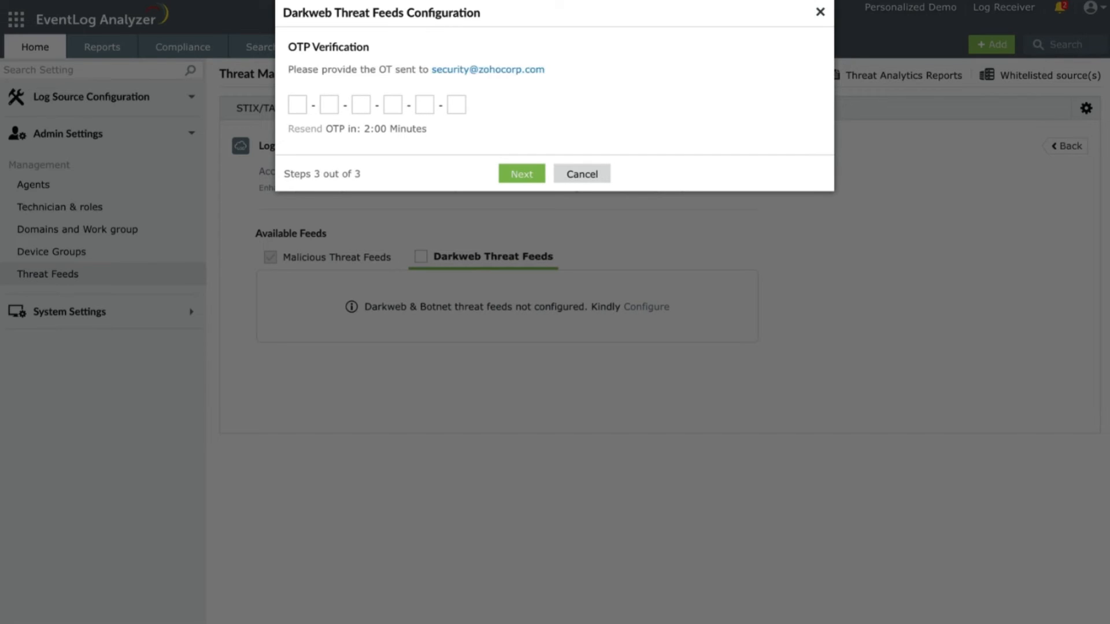
left_click(521, 173)
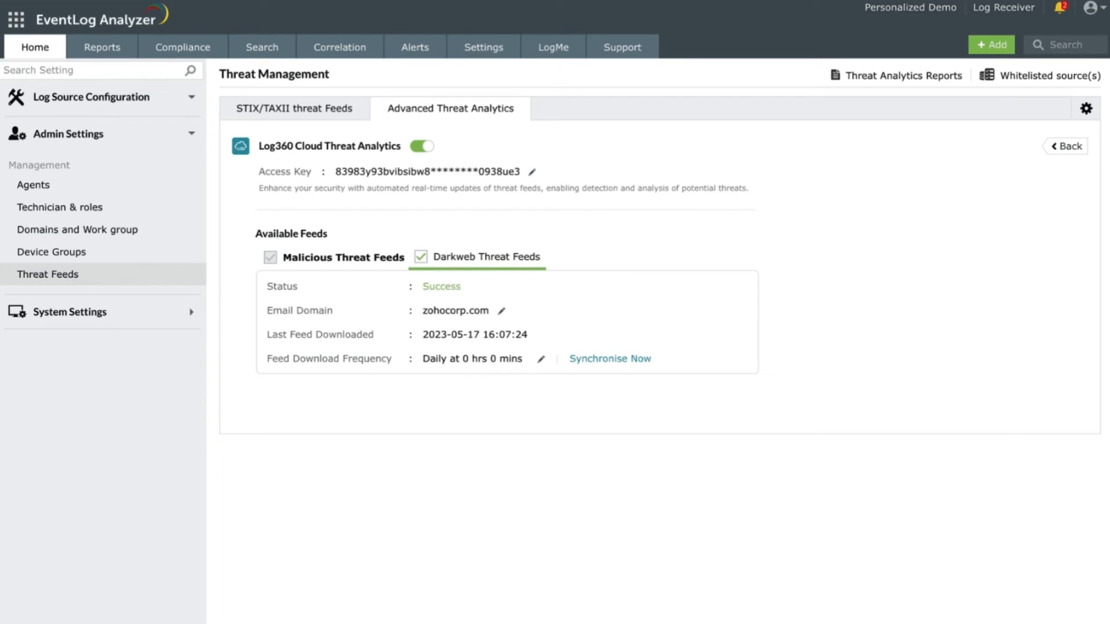